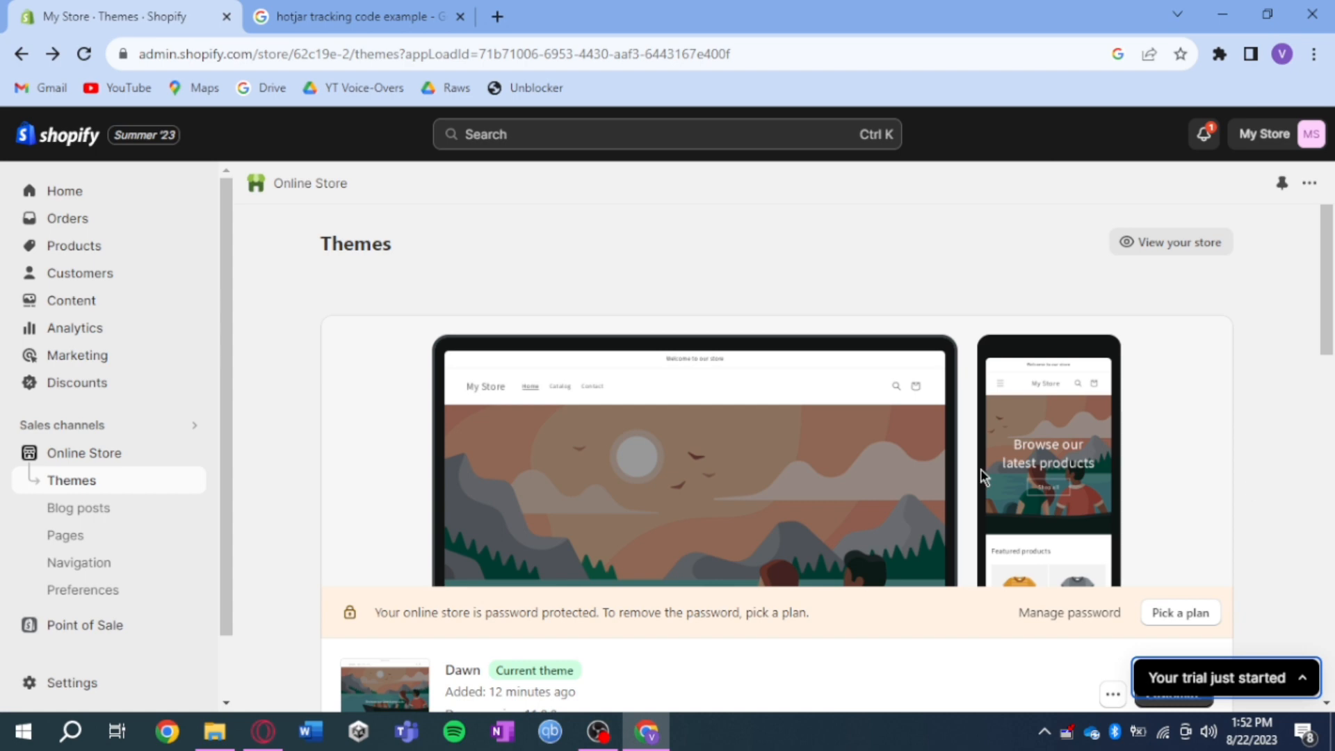
{"action": "mouse_move", "coordinate": [71, 480]}
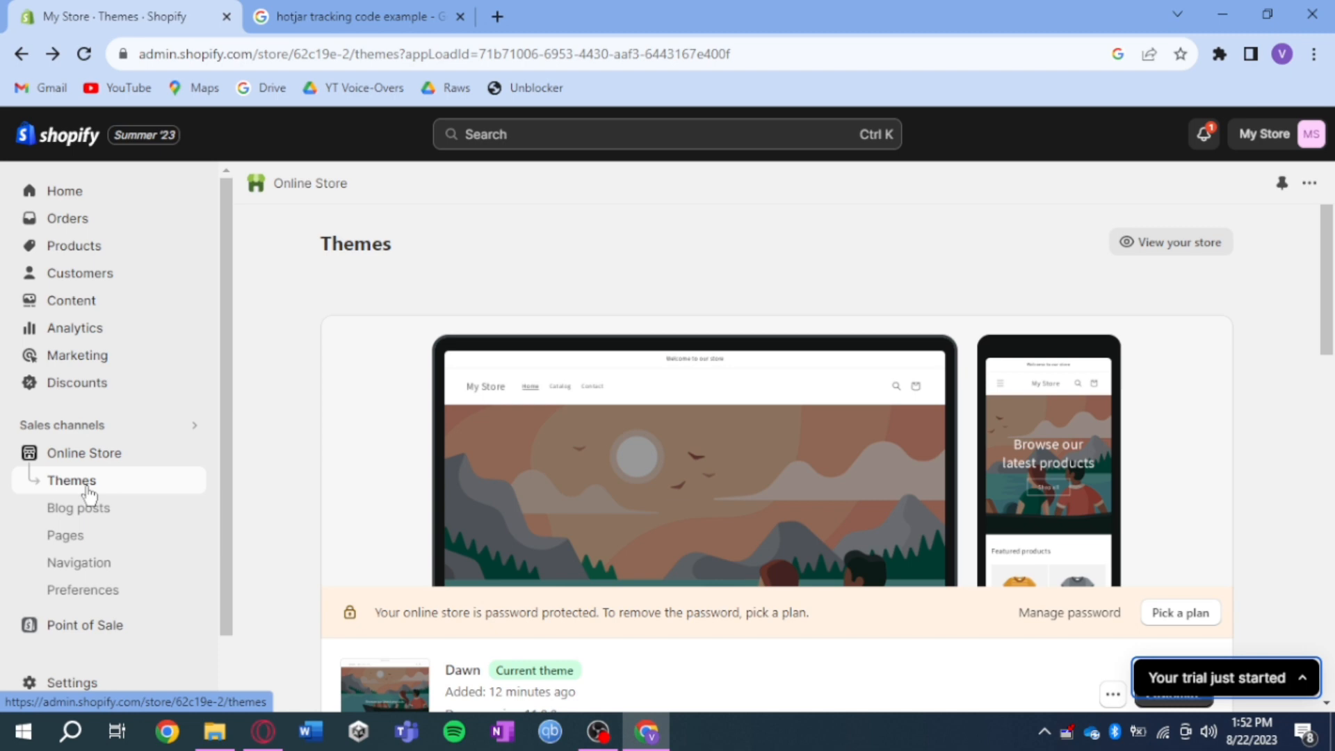
{"action": "mouse_move", "coordinate": [1239, 462]}
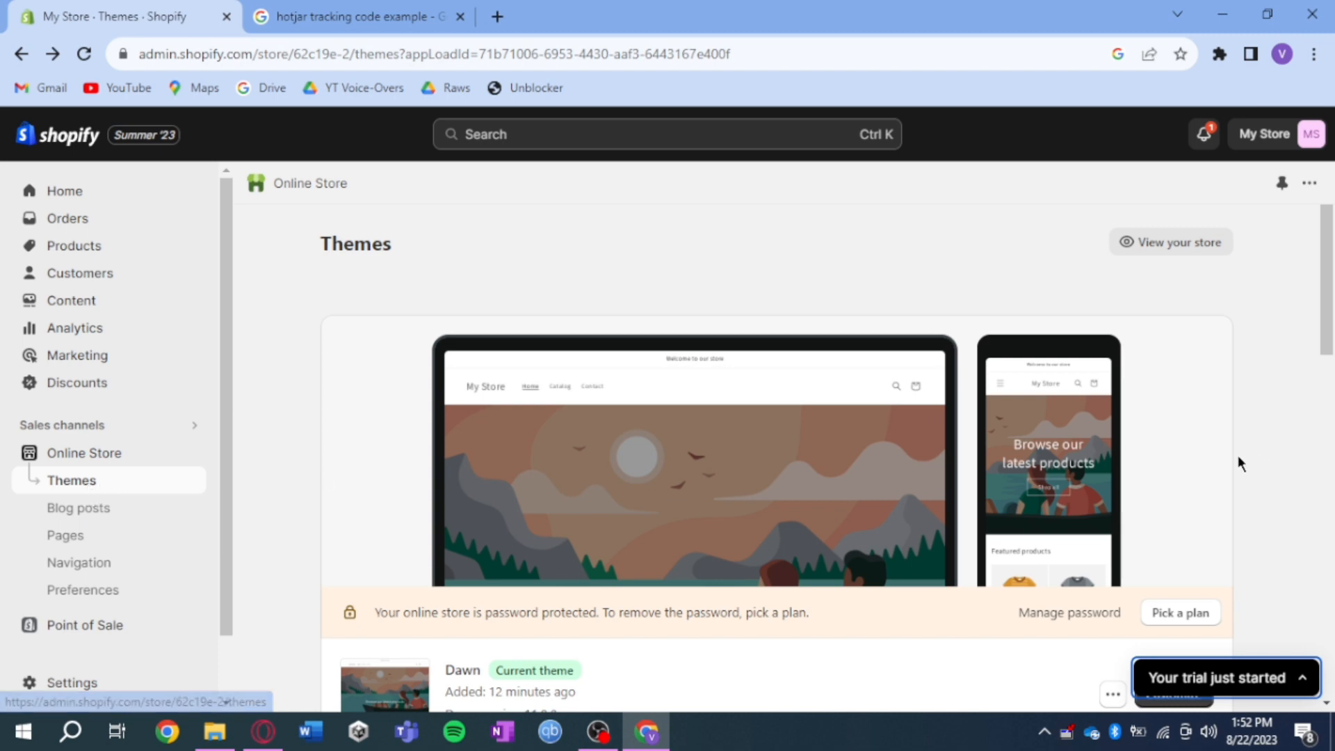
Open the Dawn theme's code editor via its actions menu's Edit code option
{"action": "left_click", "coordinate": [1113, 499]}
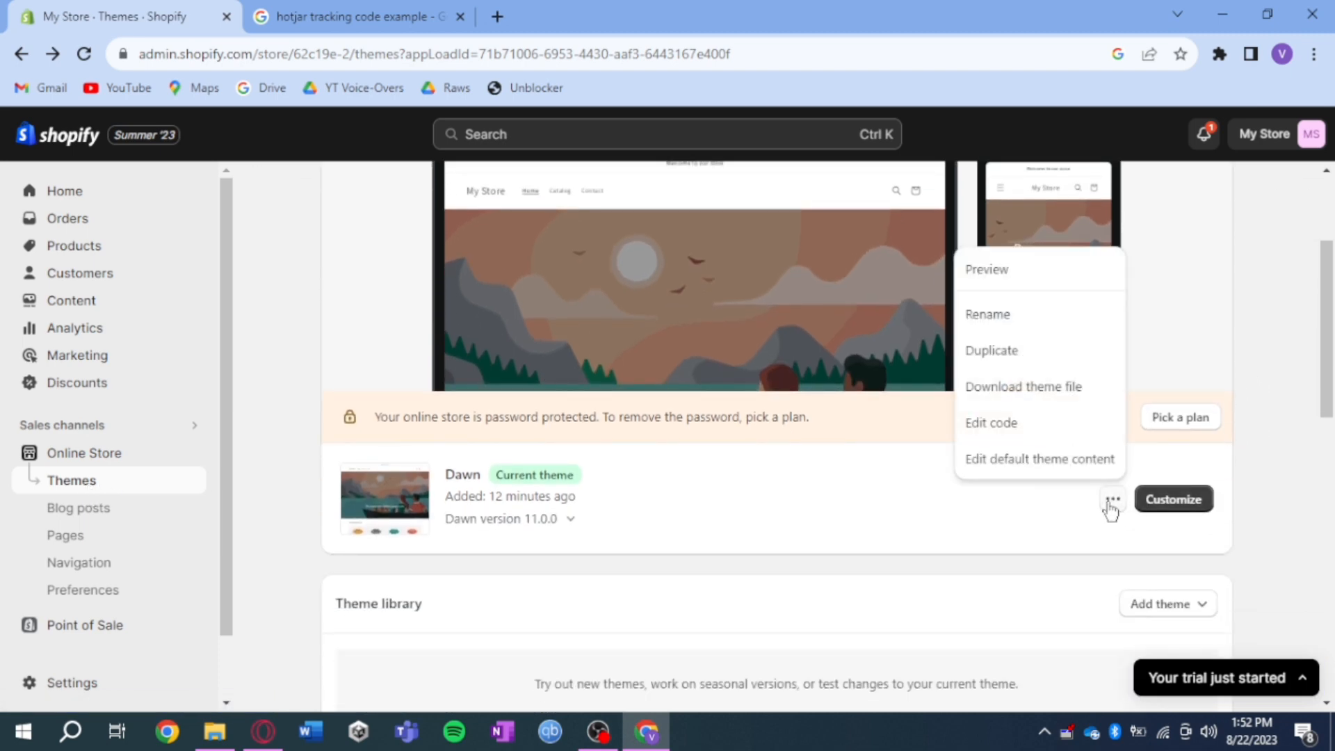
{"action": "left_click", "coordinate": [991, 422]}
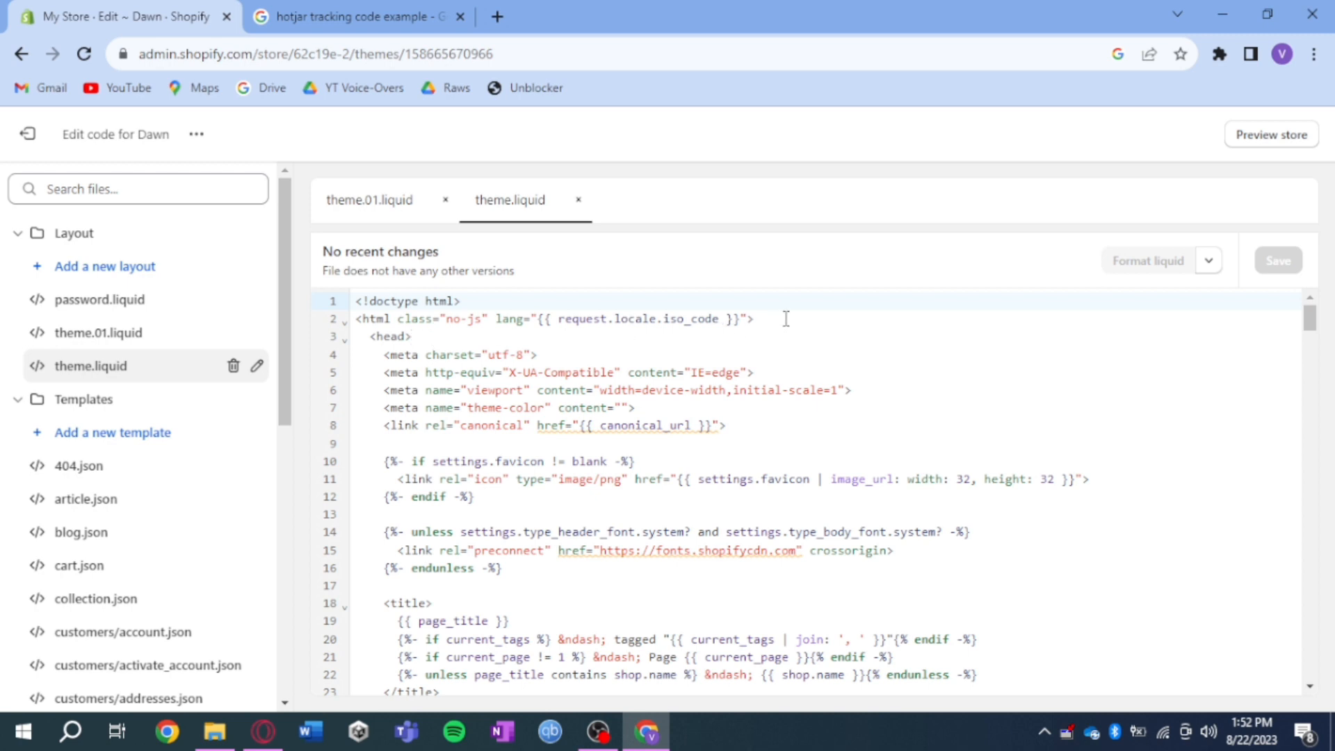
Paste the Hotjar snippet on a new line below the html tag, save theme.liquid, and exit the editor
{"action": "key", "text": "Enter"}
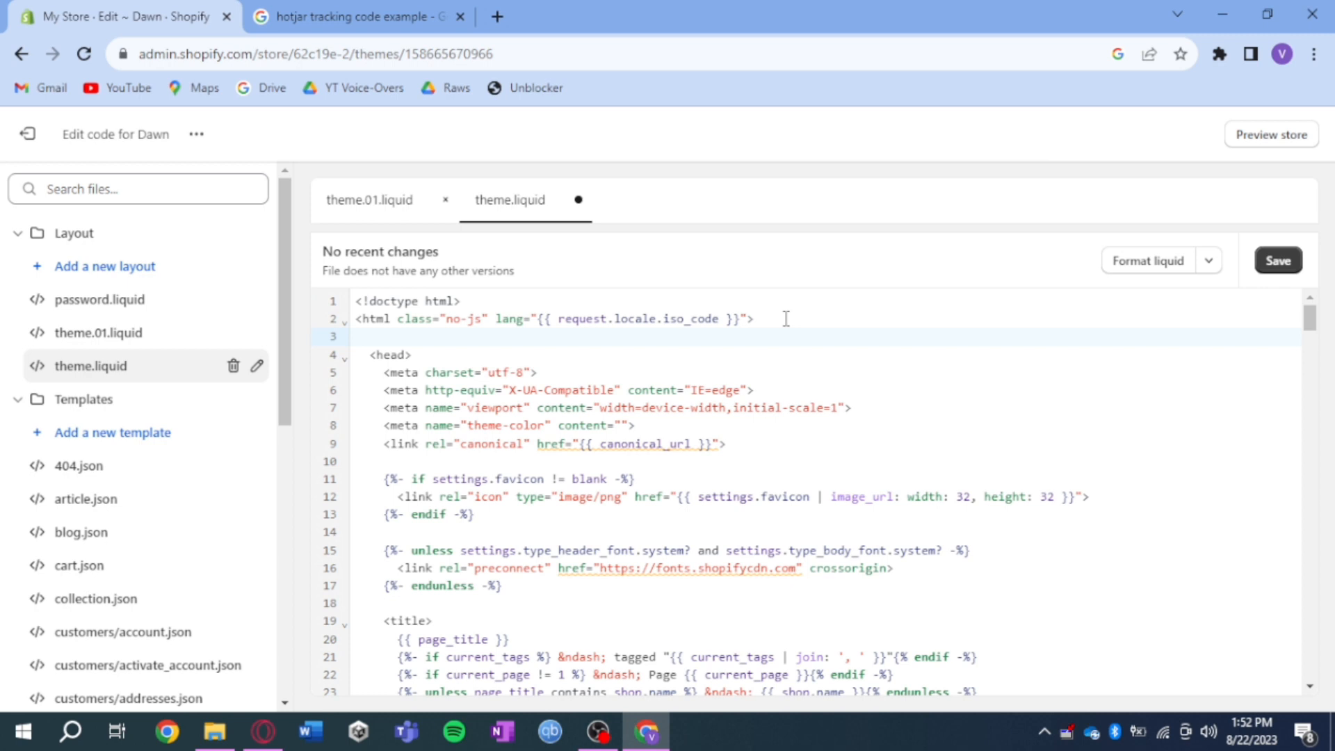
{"action": "left_click", "coordinate": [366, 336]}
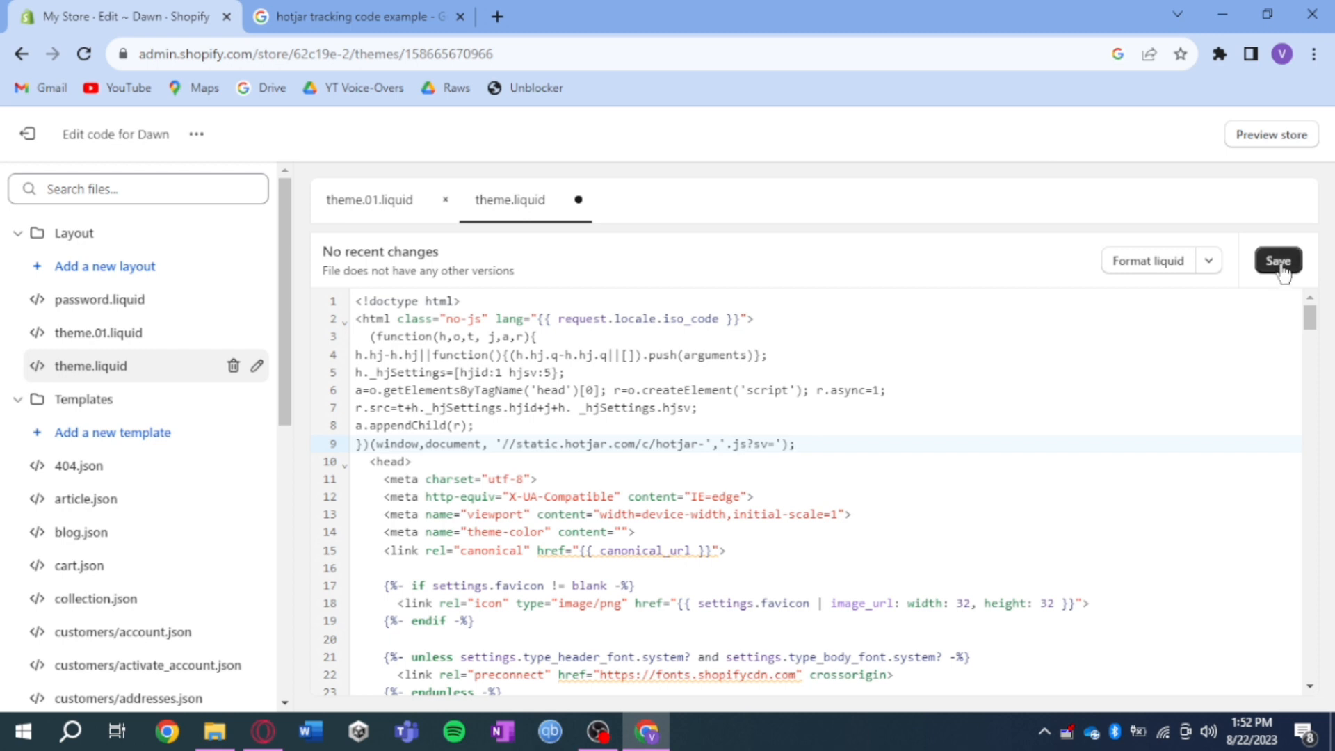
{"action": "left_click", "coordinate": [1276, 260]}
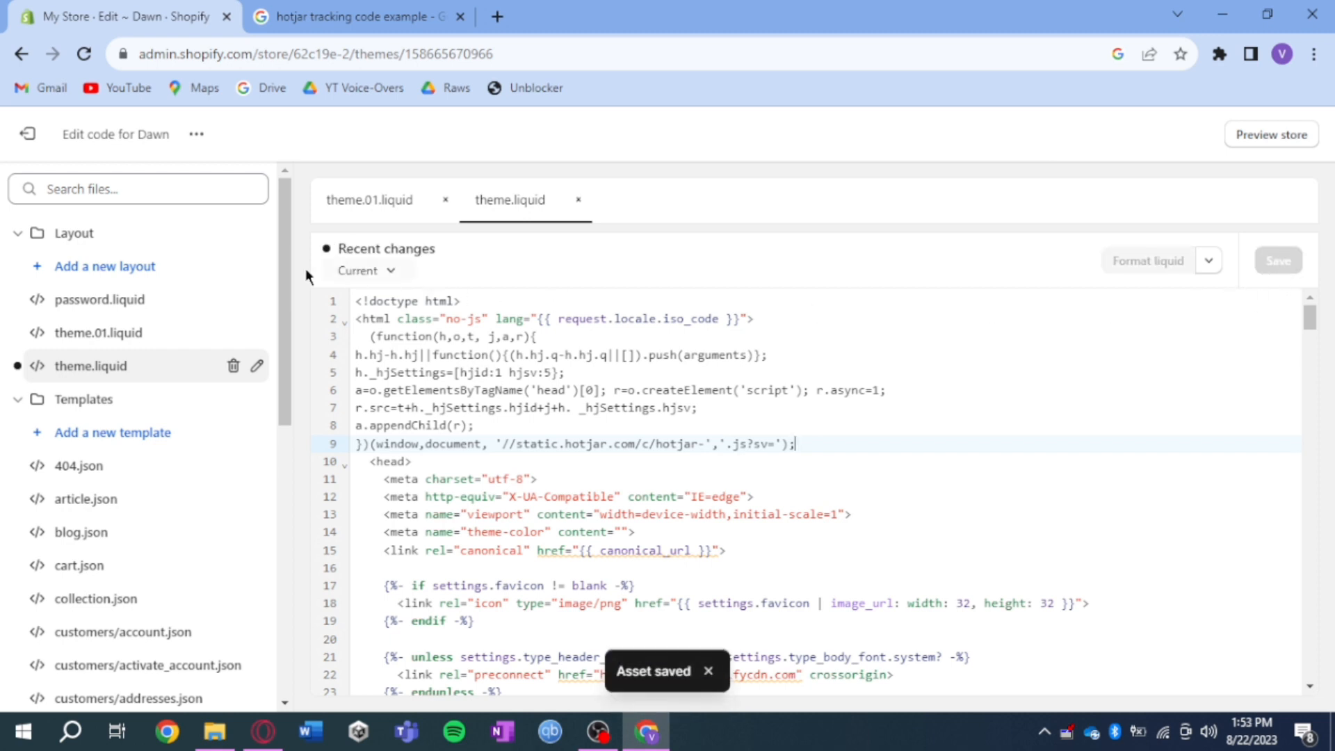
{"action": "mouse_move", "coordinate": [43, 133]}
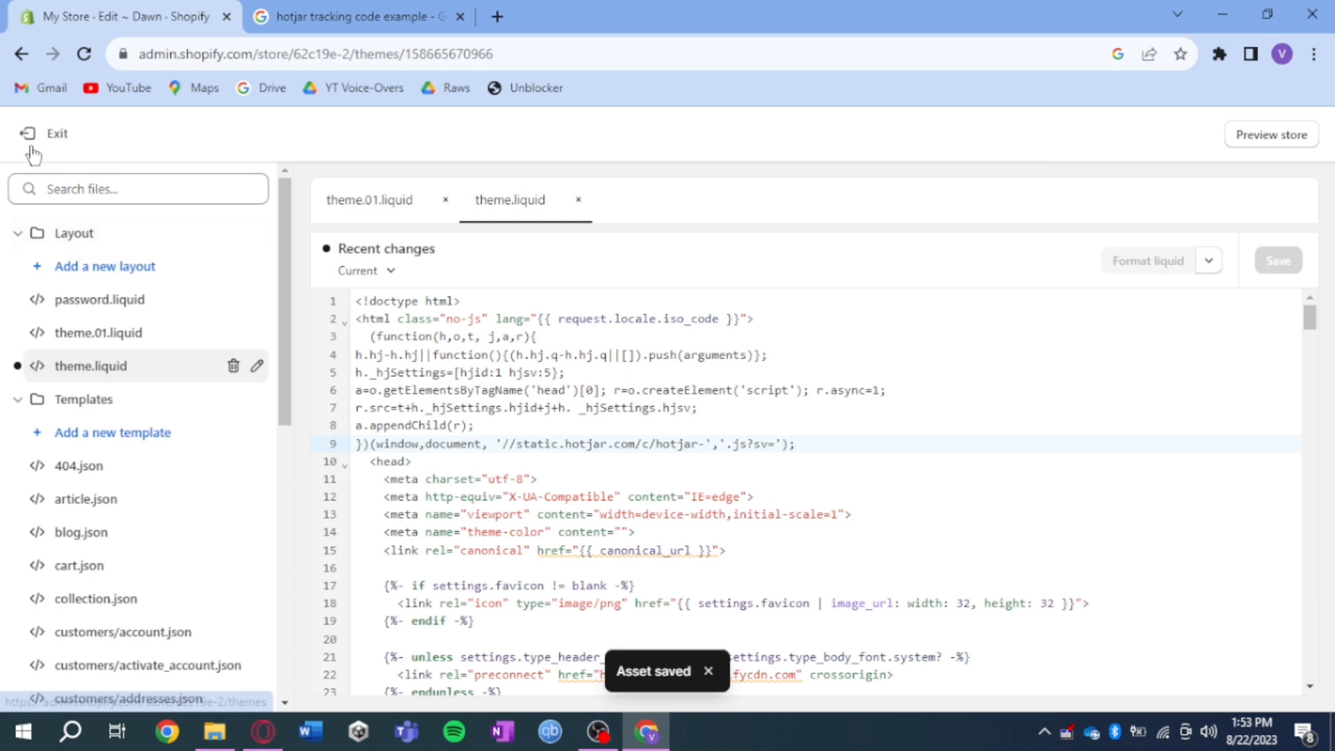
{"action": "left_click", "coordinate": [44, 134]}
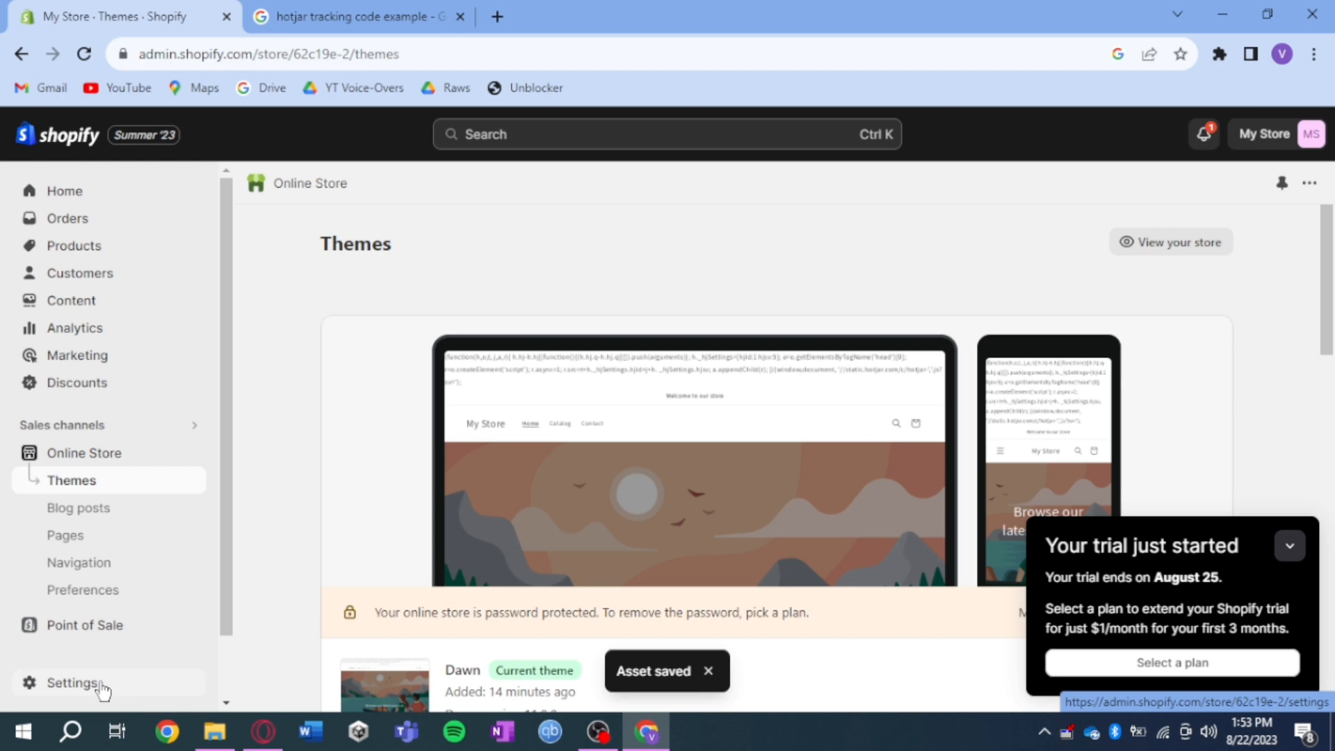
Go to the store Settings and open the Checkout settings page
{"action": "left_click", "coordinate": [72, 682]}
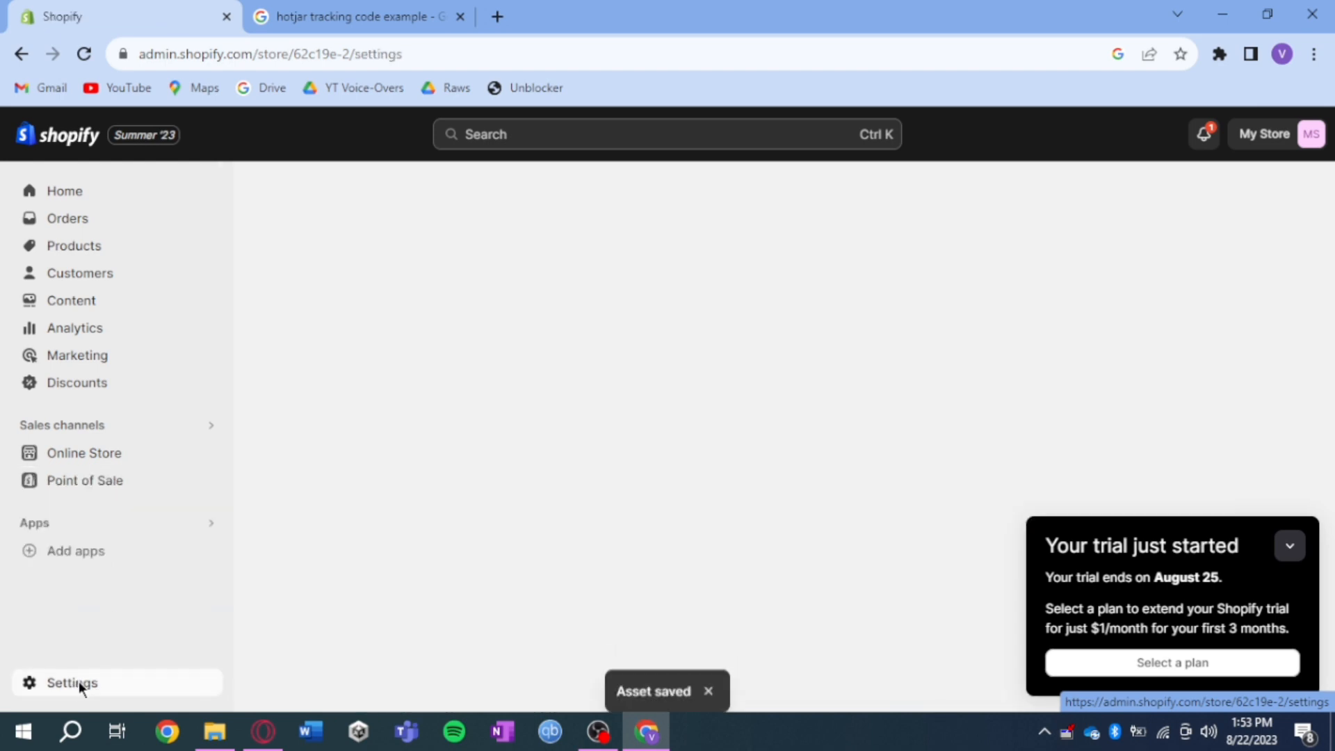
{"action": "left_click", "coordinate": [71, 682]}
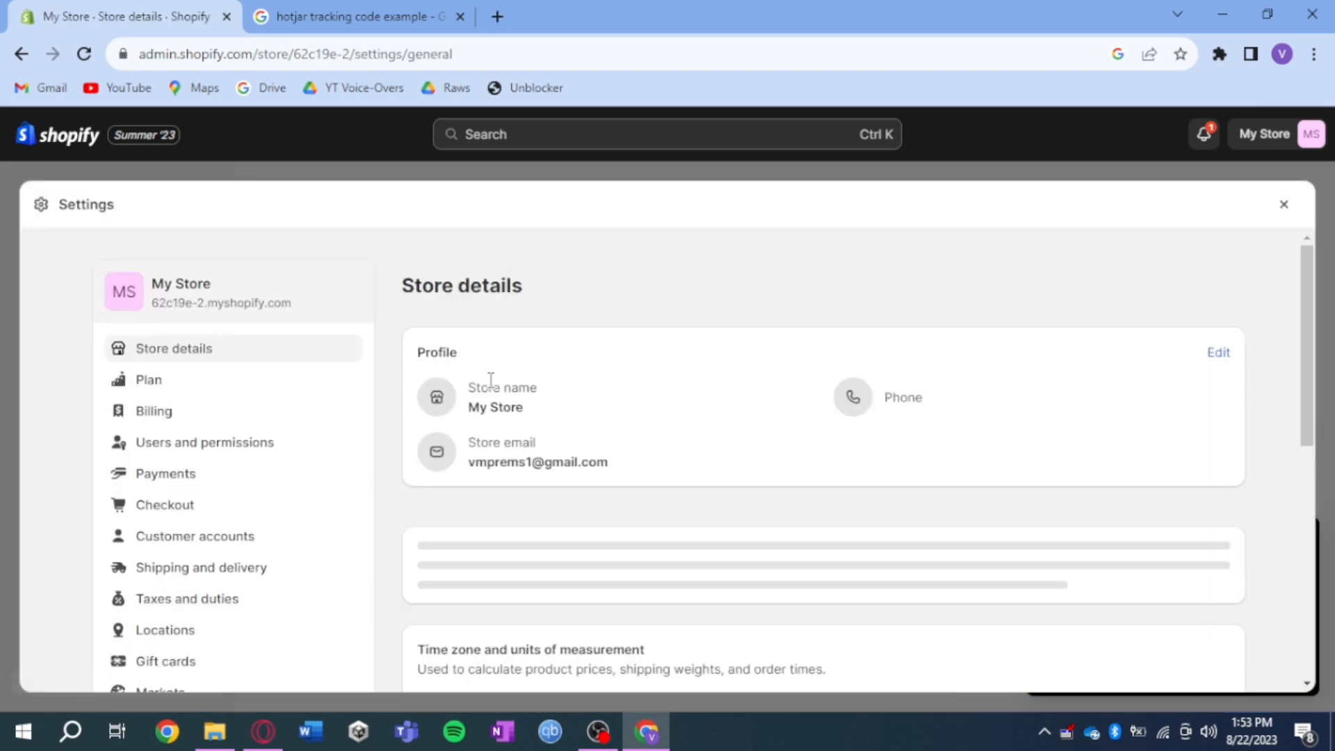
{"action": "left_click", "coordinate": [164, 503]}
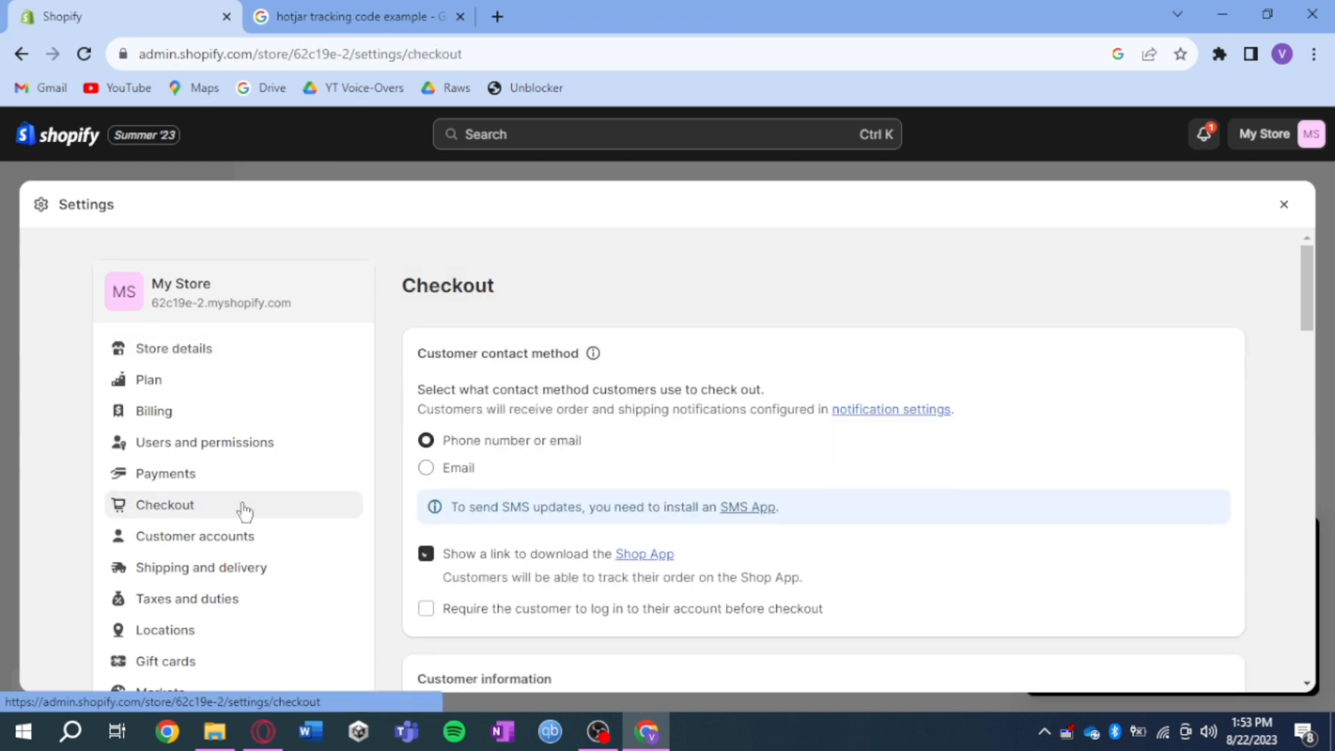
Paste the Hotjar snippet into the Order status page Additional scripts field and save checkout settings
{"action": "scroll", "scroll_direction": "down", "scroll_amount": 3}
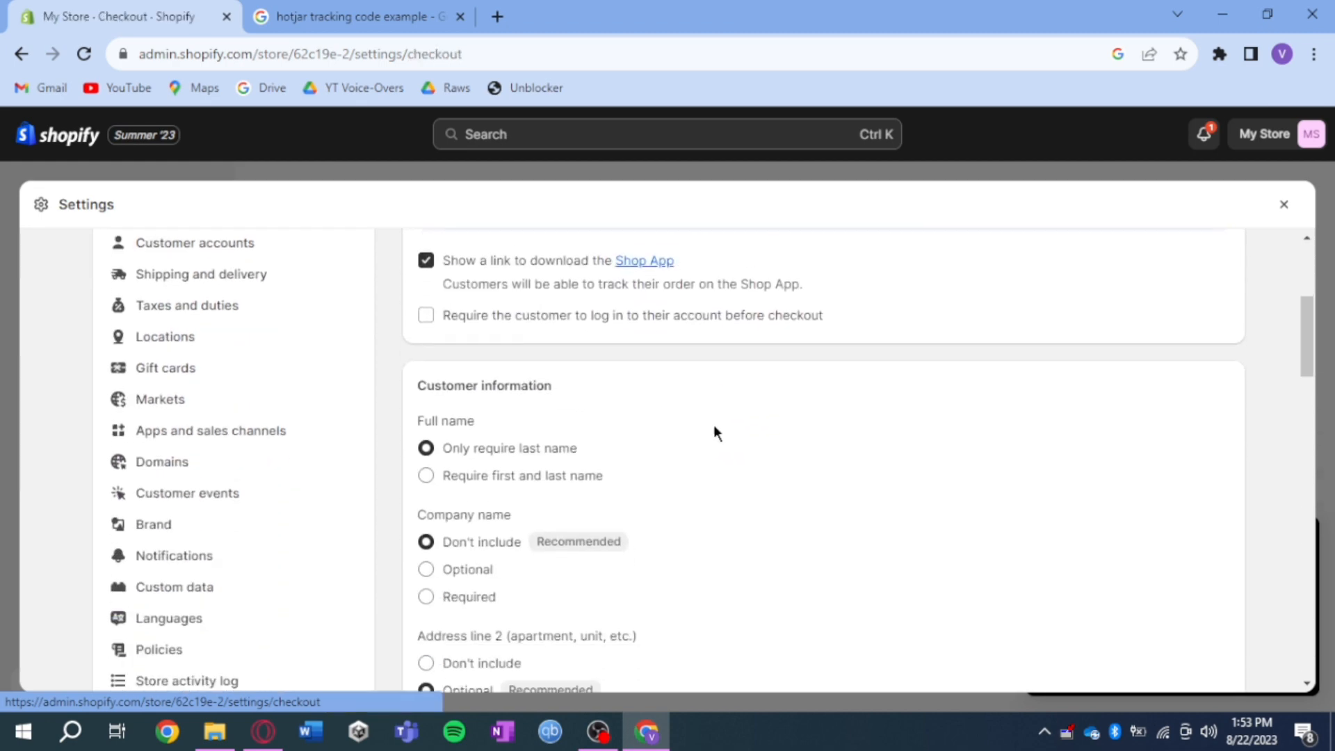
{"action": "scroll", "scroll_direction": "down", "scroll_amount": 3}
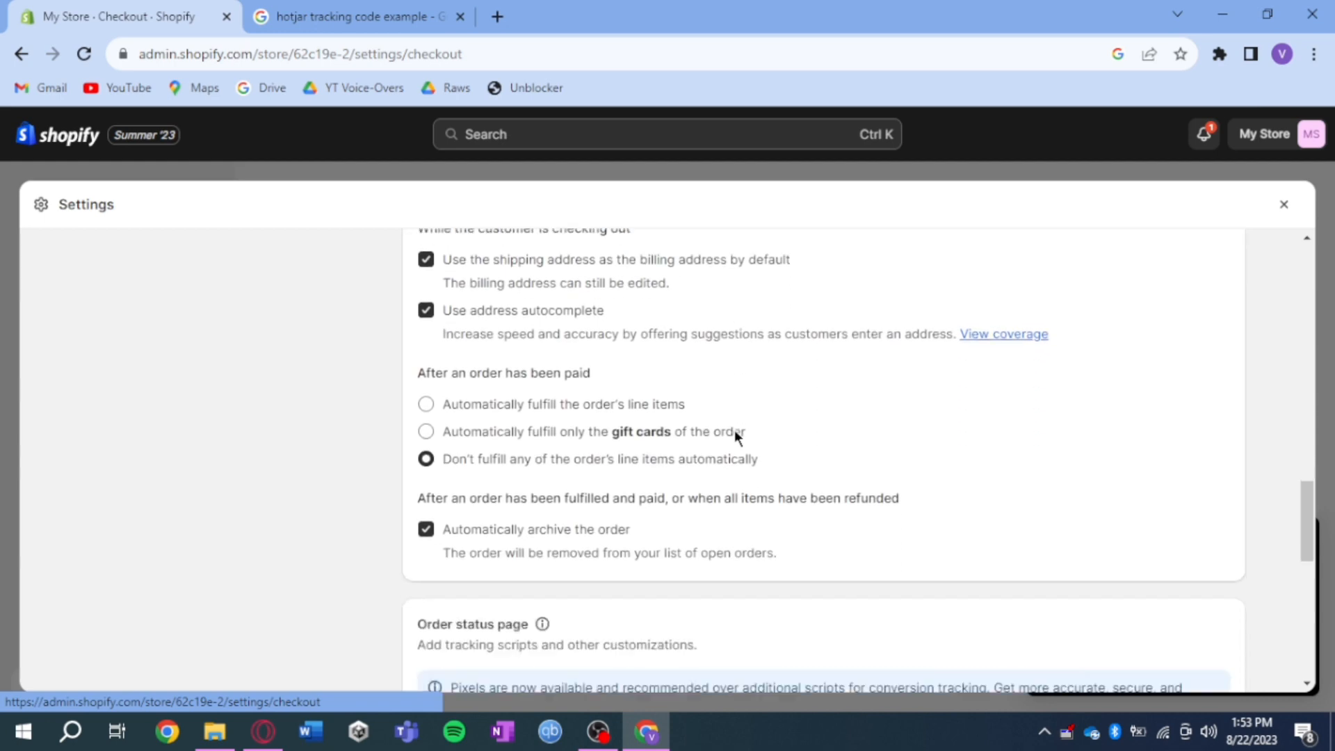
{"action": "scroll", "scroll_direction": "down", "scroll_amount": 3}
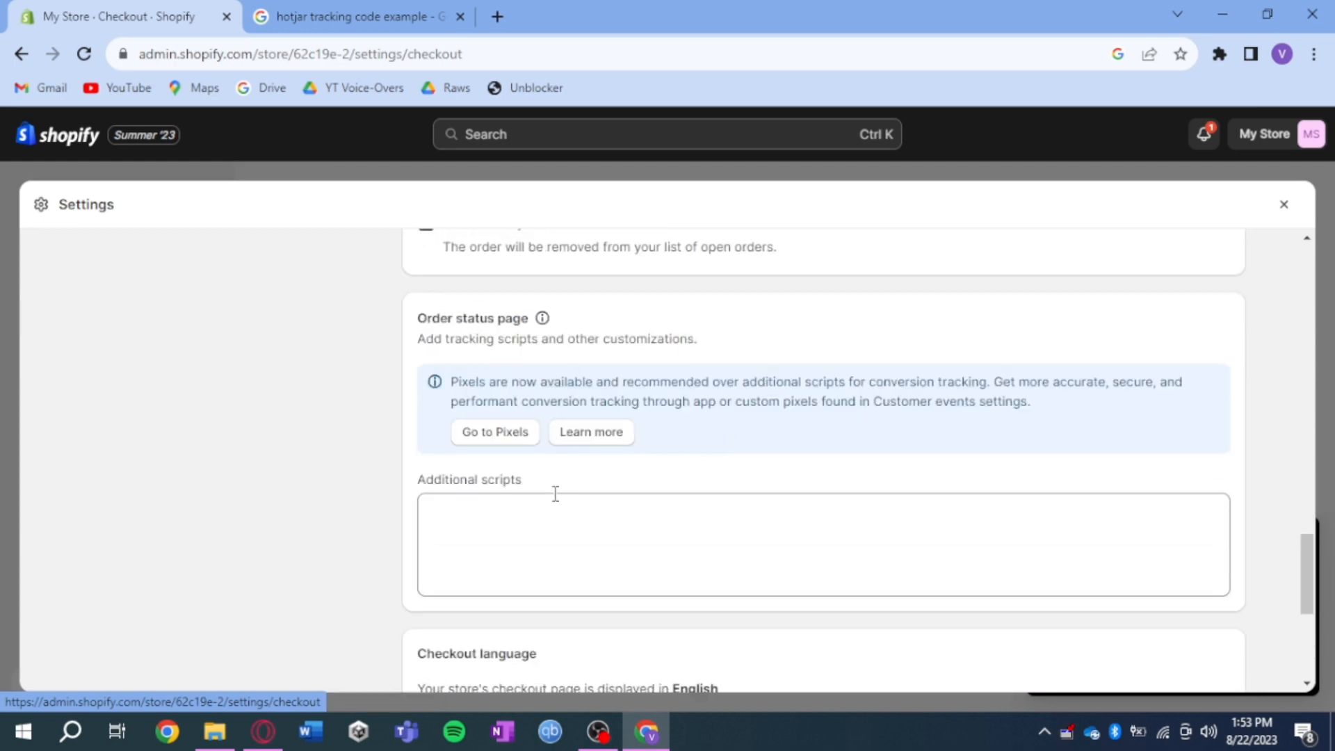
{"action": "left_click", "coordinate": [625, 545]}
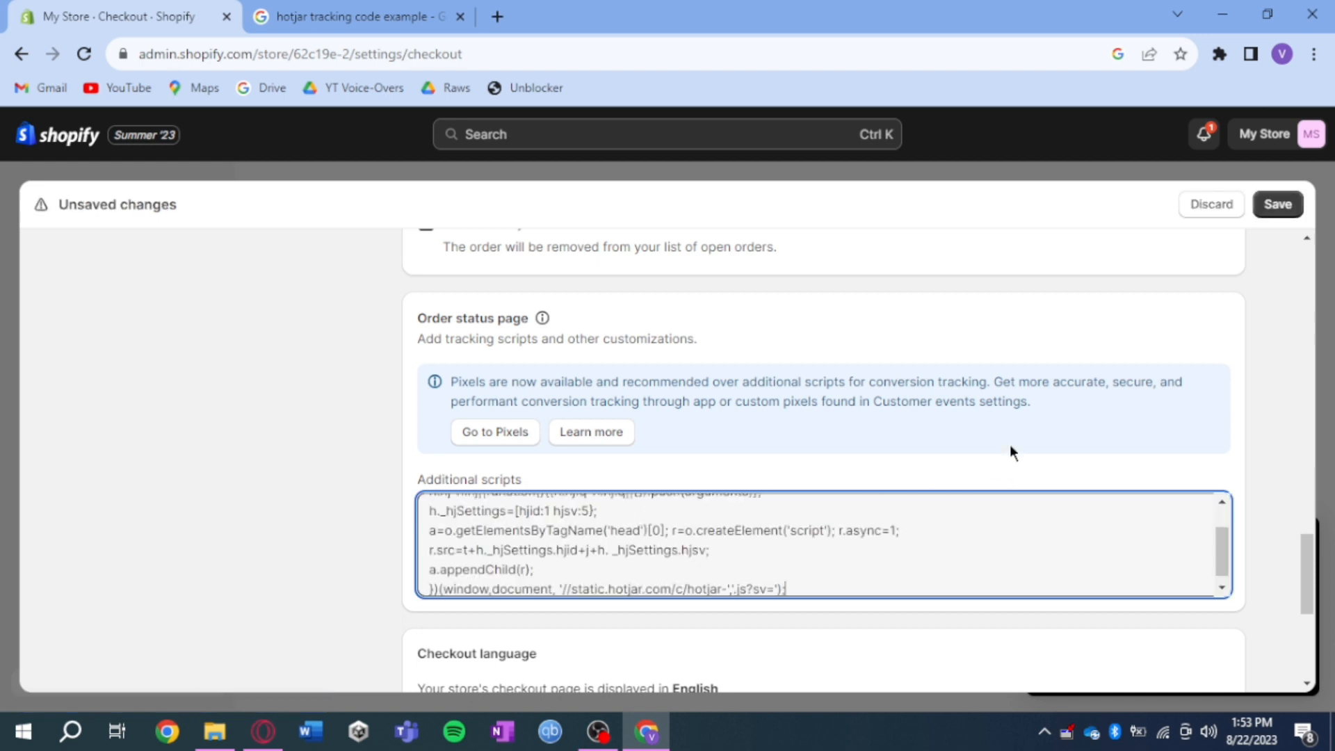
{"action": "scroll", "scroll_direction": "down", "scroll_amount": 3}
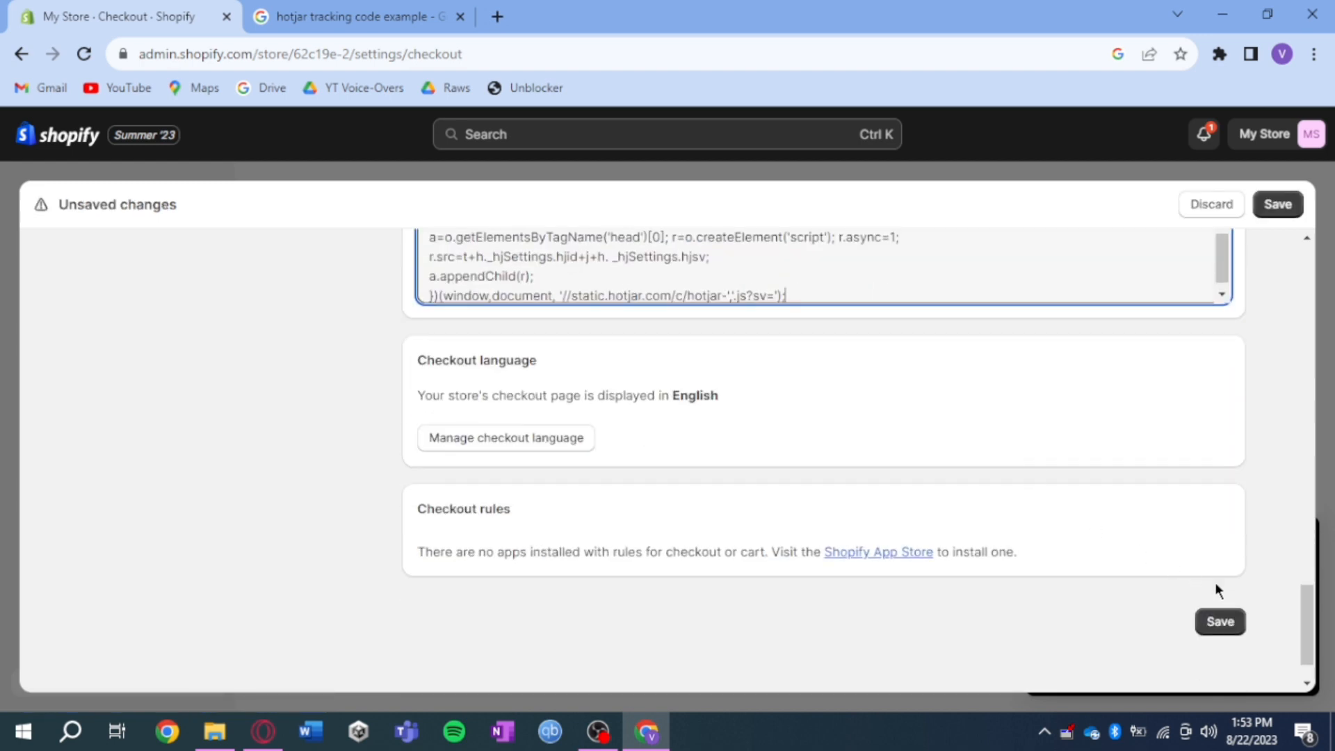
{"action": "left_click", "coordinate": [1276, 203]}
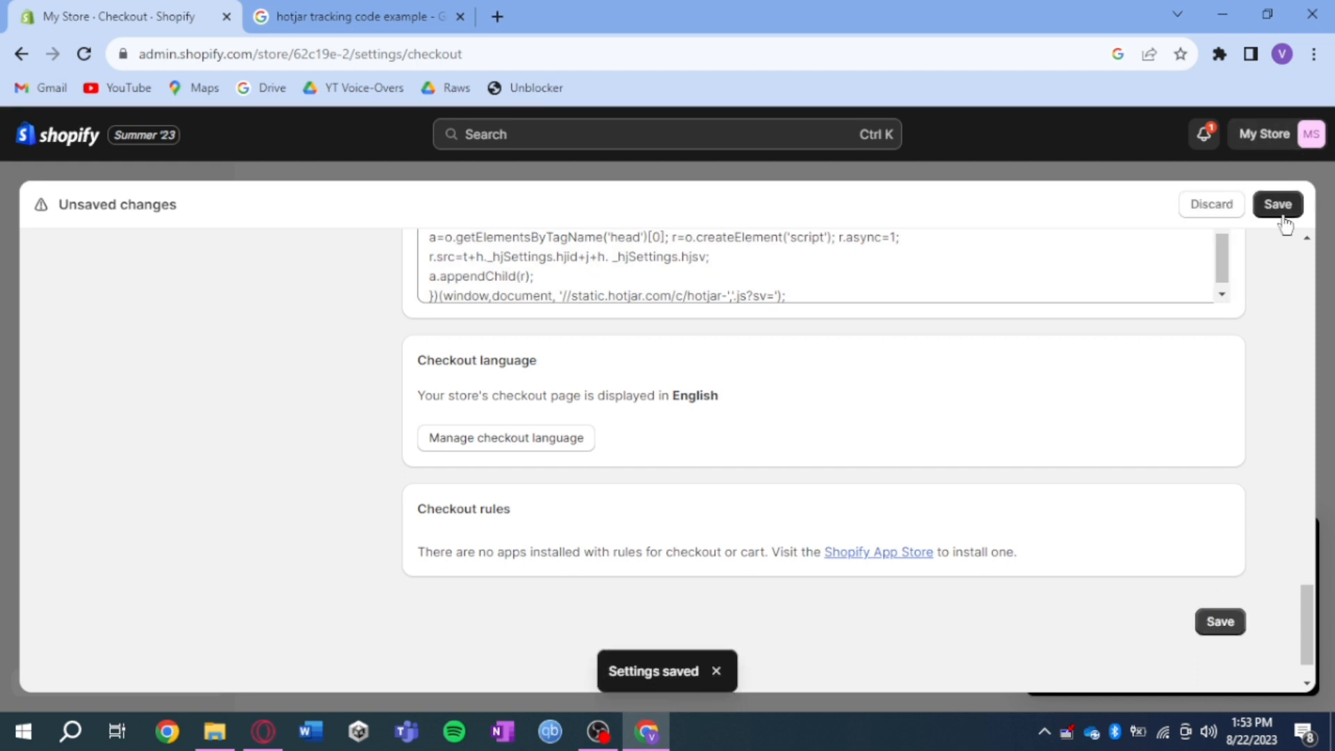
{"action": "left_click", "coordinate": [1277, 203]}
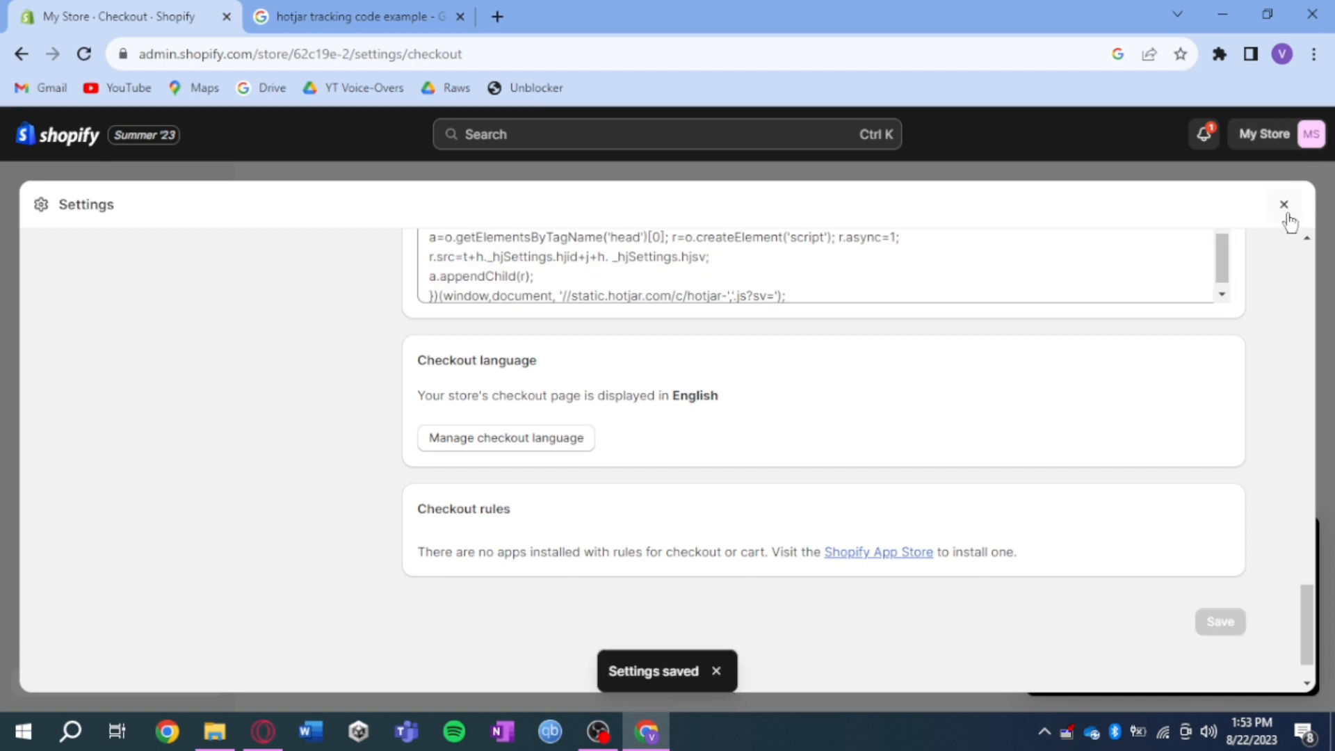
Close Settings and return to the Online Store themes page
{"action": "left_click", "coordinate": [1283, 205]}
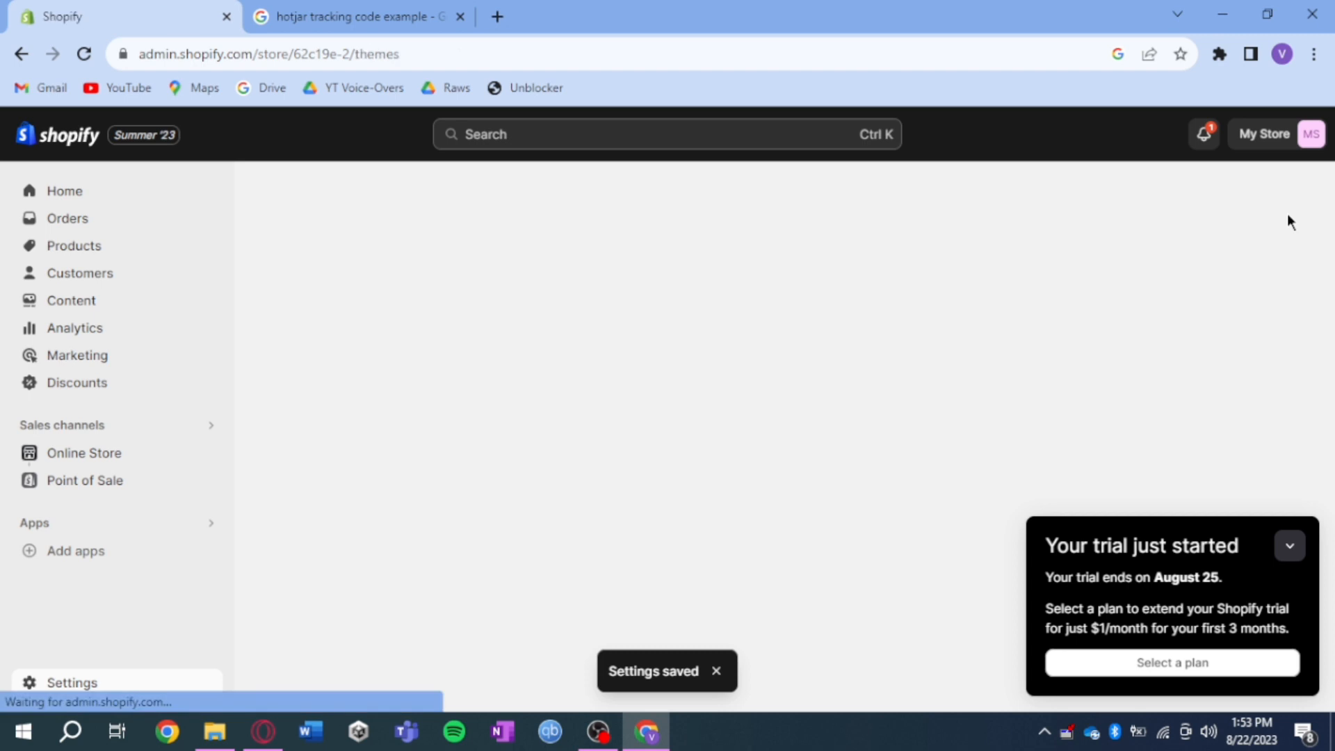
{"action": "left_click", "coordinate": [83, 452]}
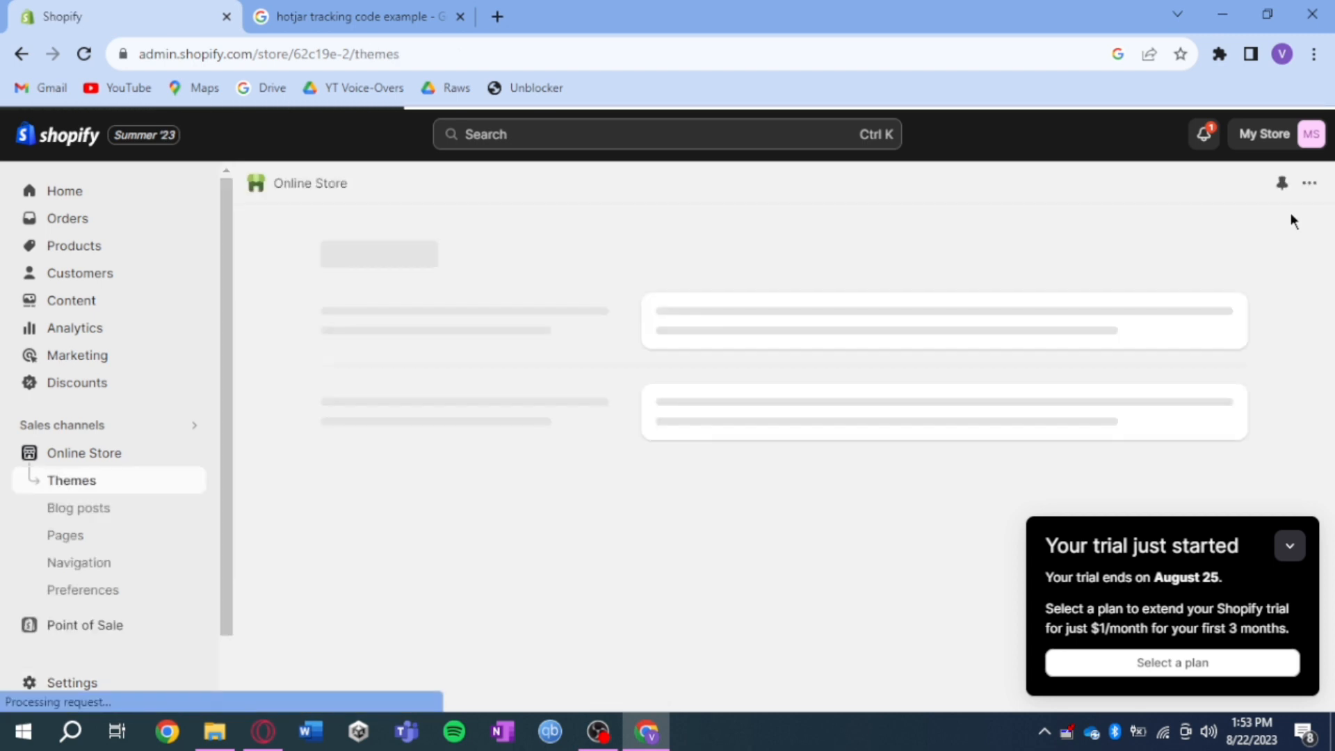